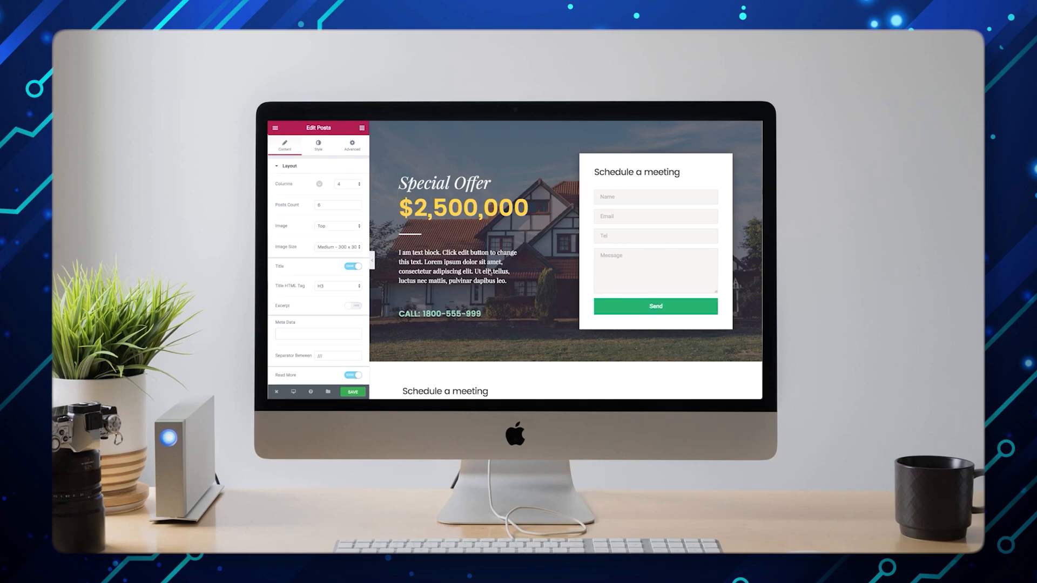
Choose a thumbnail size from the posts grid's Image Size dropdown
{"action": "left_click", "coordinate": [339, 247]}
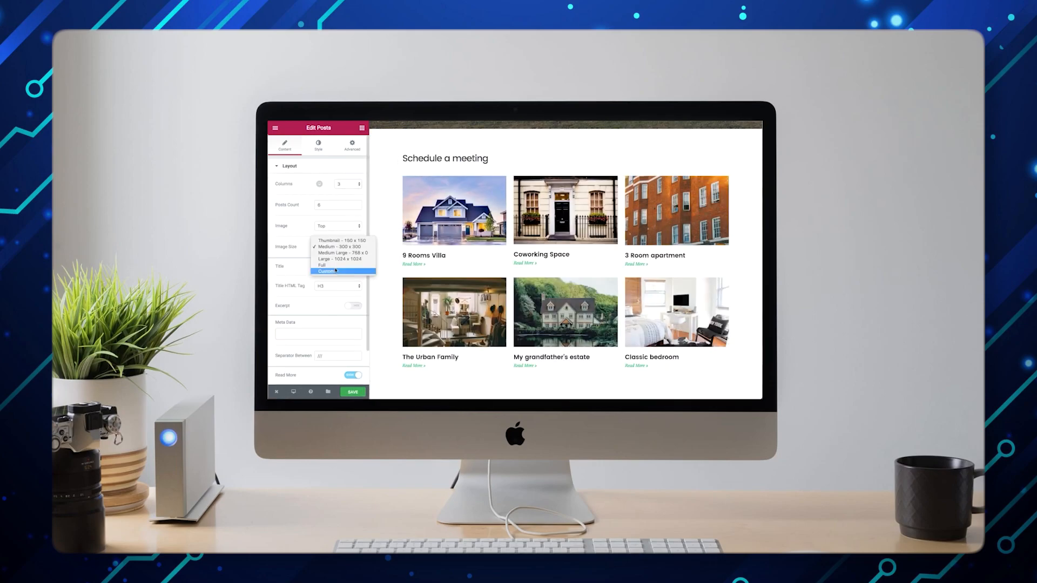
{"action": "left_click", "coordinate": [318, 145]}
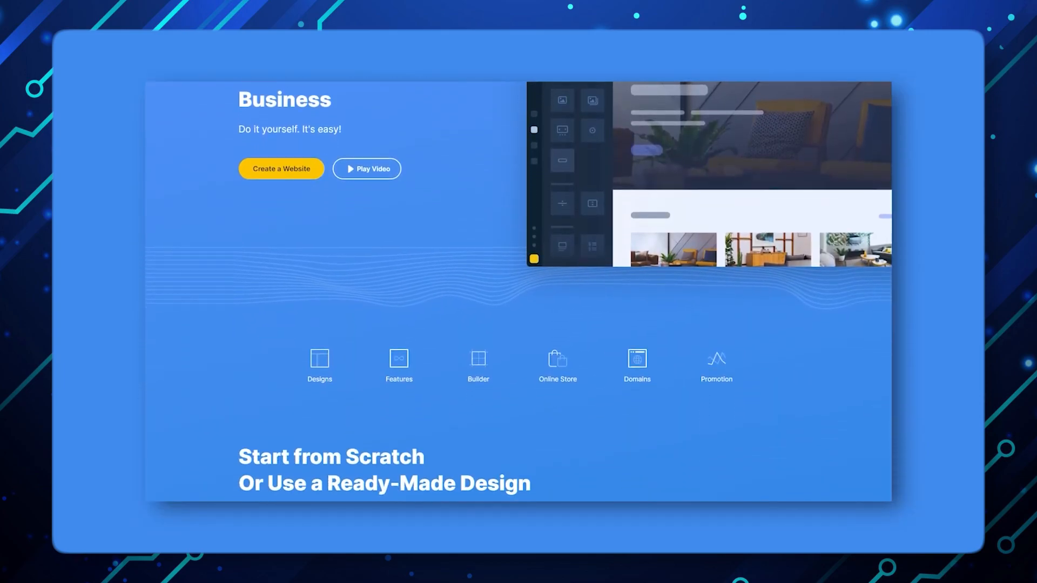
{"action": "scroll", "scroll_direction": "down", "scroll_amount": 3}
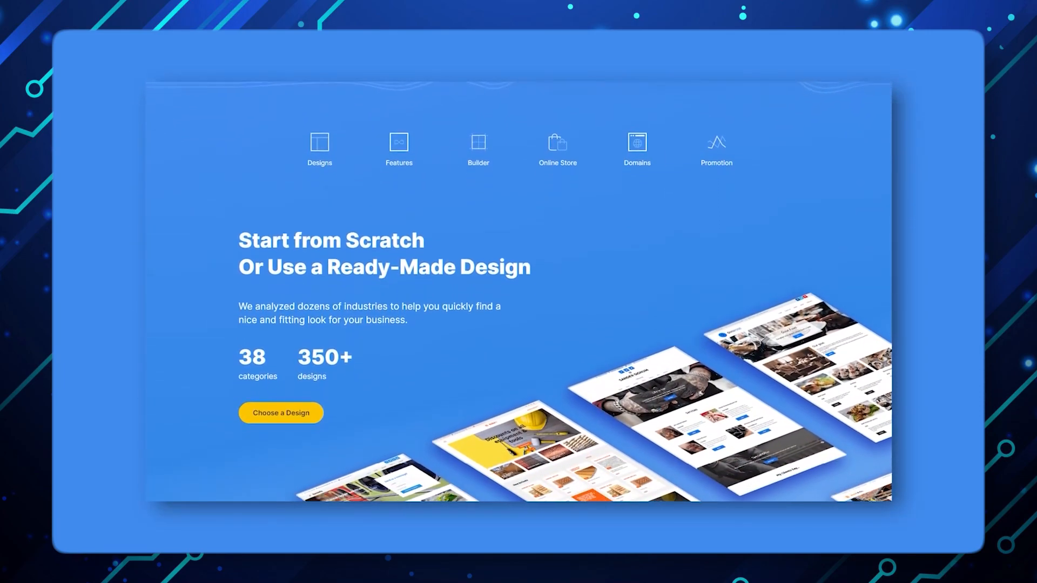
{"action": "scroll", "scroll_direction": "down", "scroll_amount": 3}
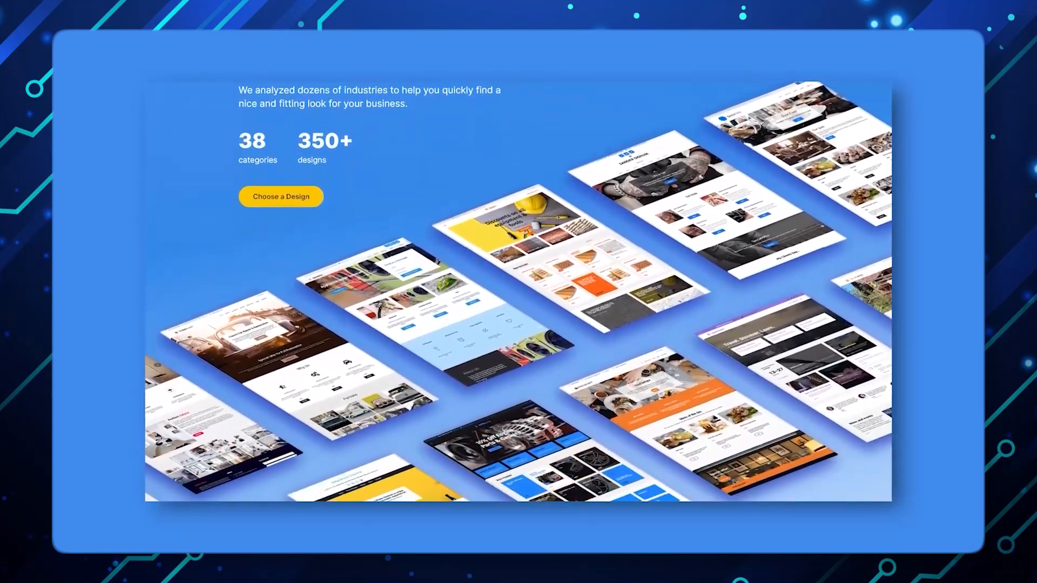
{"action": "scroll", "scroll_direction": "down", "scroll_amount": 3}
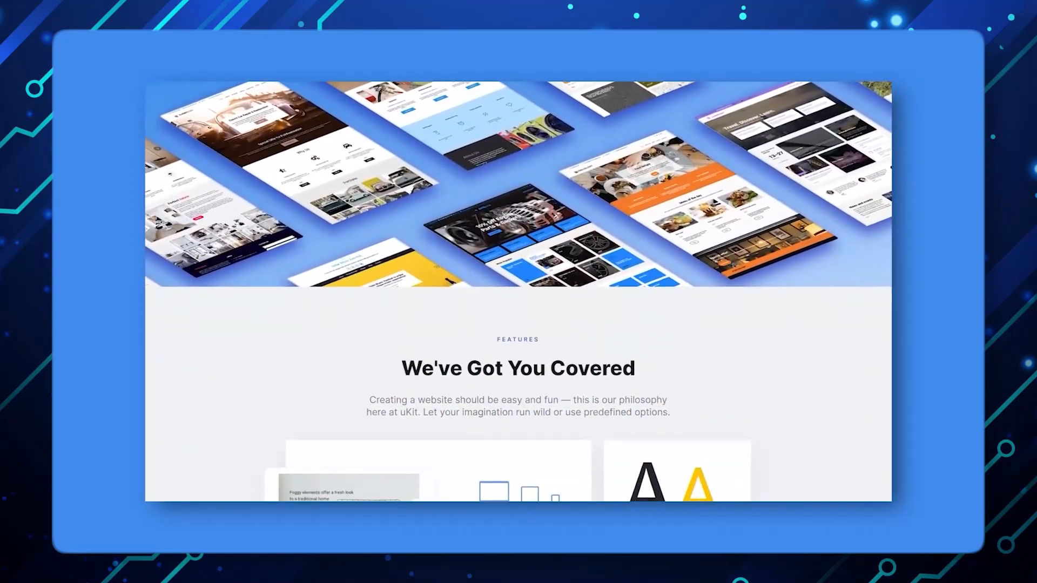
{"action": "scroll", "scroll_direction": "down", "scroll_amount": 3}
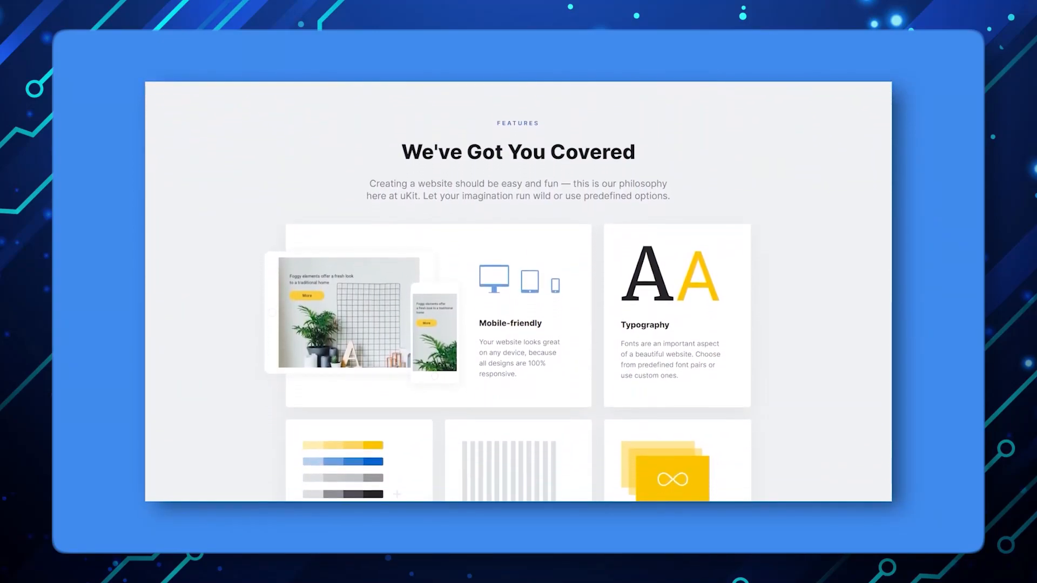
{"action": "scroll", "scroll_direction": "down", "scroll_amount": 3}
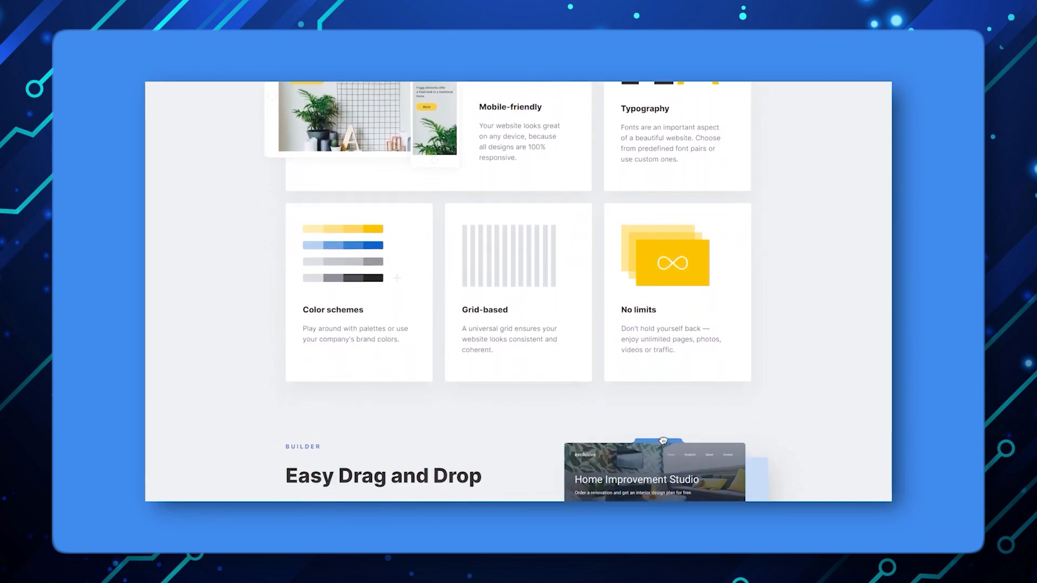
{"action": "scroll", "scroll_direction": "down", "scroll_amount": 3}
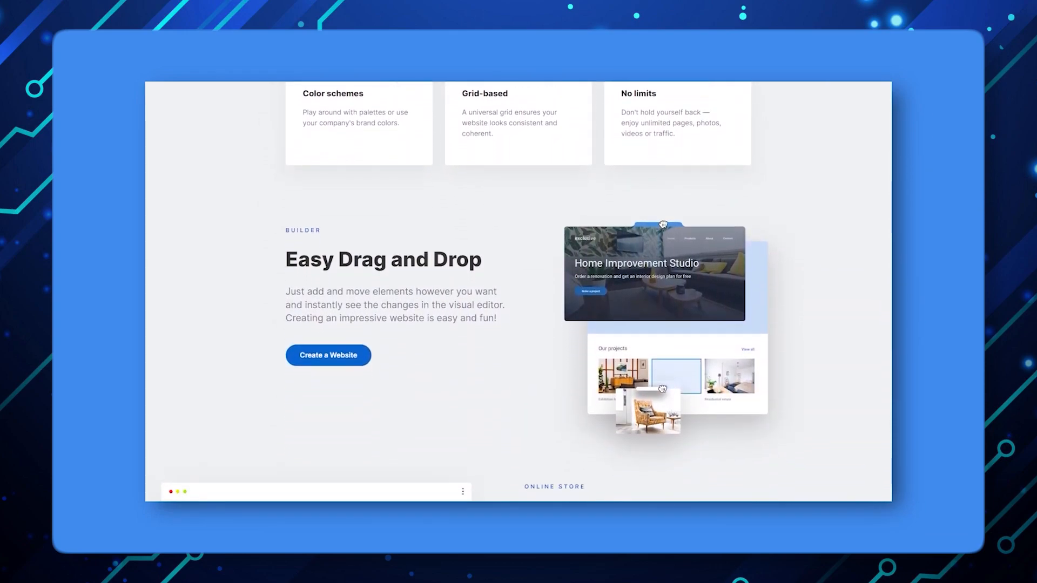
{"action": "scroll", "scroll_direction": "down", "scroll_amount": 3}
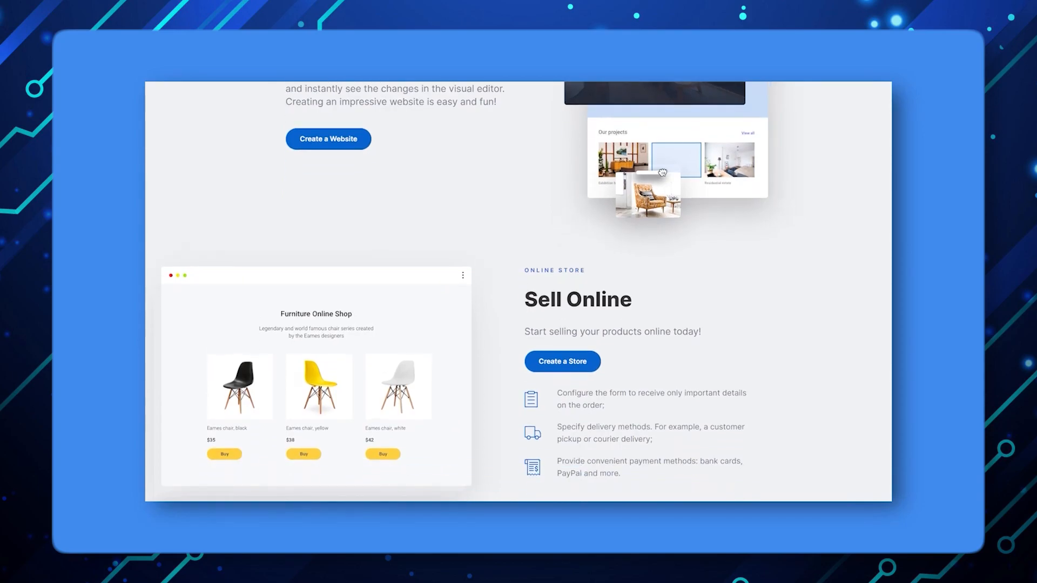
{"action": "scroll", "scroll_direction": "down", "scroll_amount": 3}
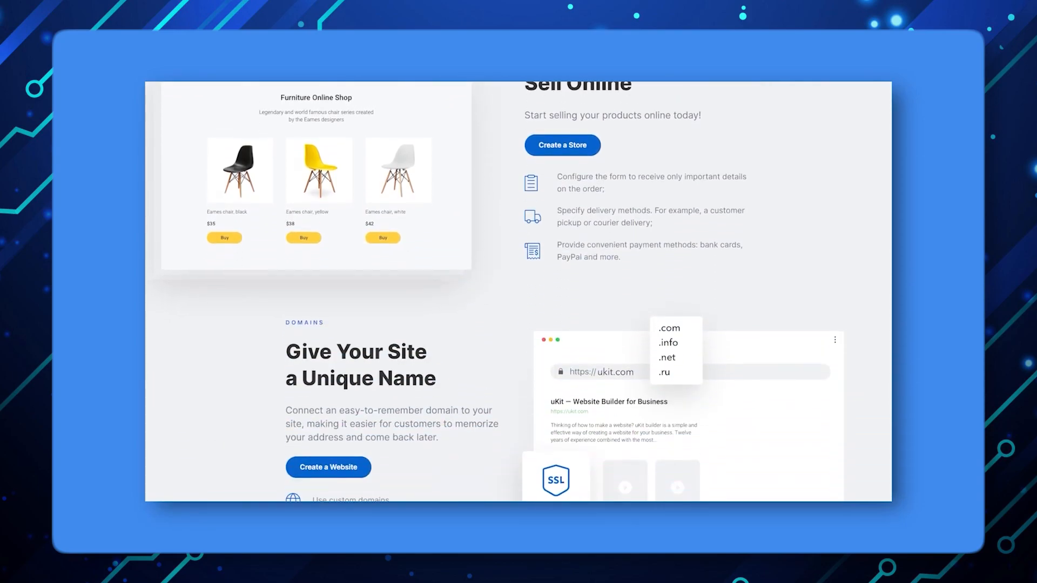
Accept the default domain, step through the editor introduction, and apply the third button design
{"action": "left_click", "coordinate": [328, 466]}
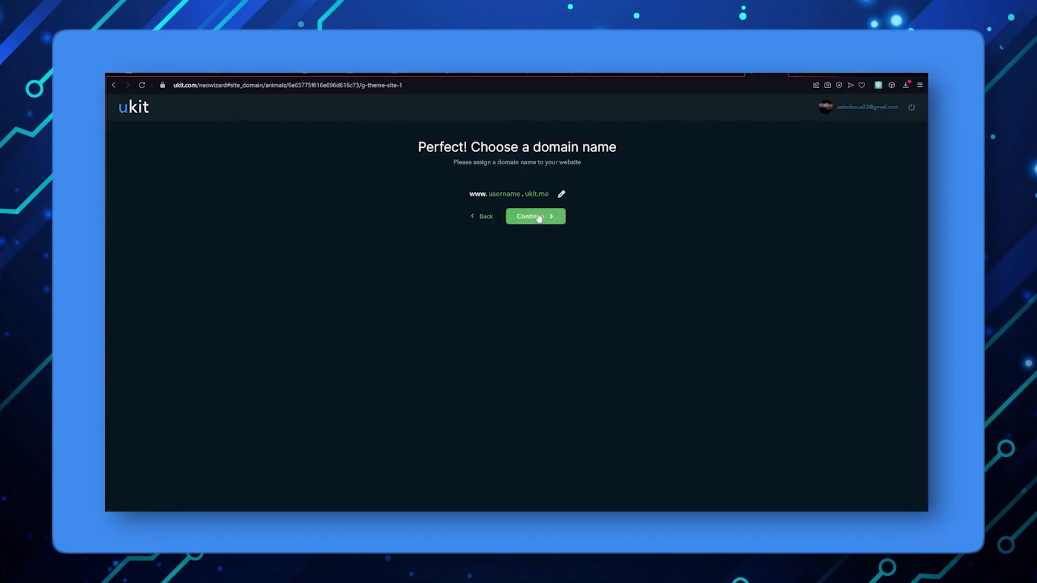
{"action": "left_click", "coordinate": [534, 216]}
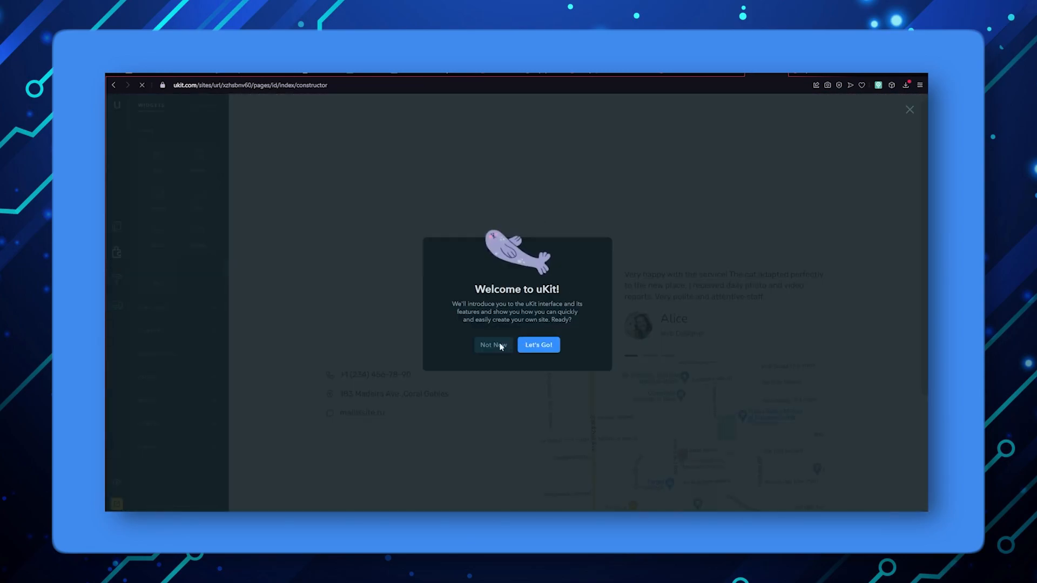
{"action": "left_click", "coordinate": [538, 344]}
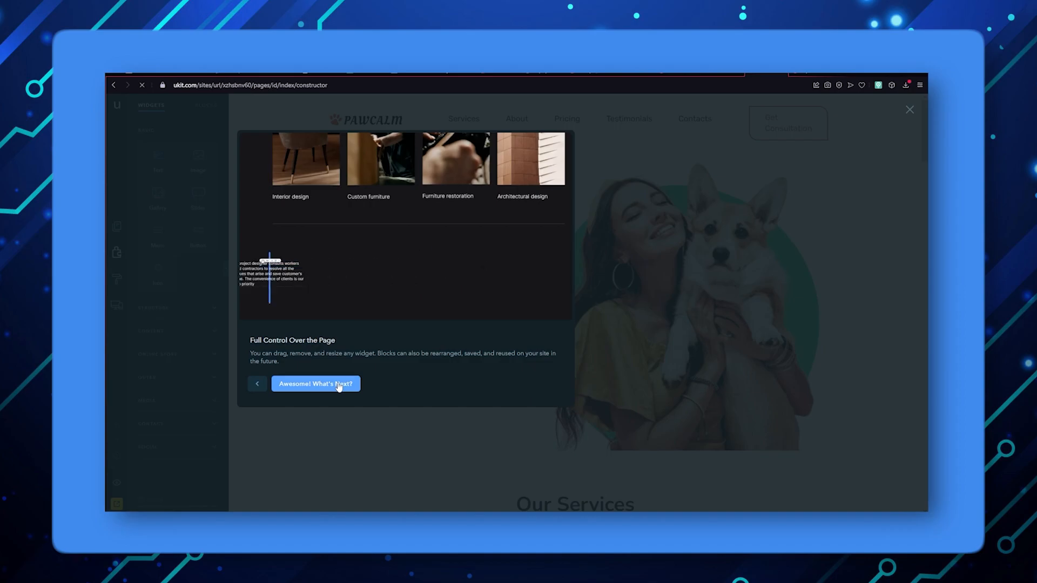
{"action": "left_click", "coordinate": [316, 384]}
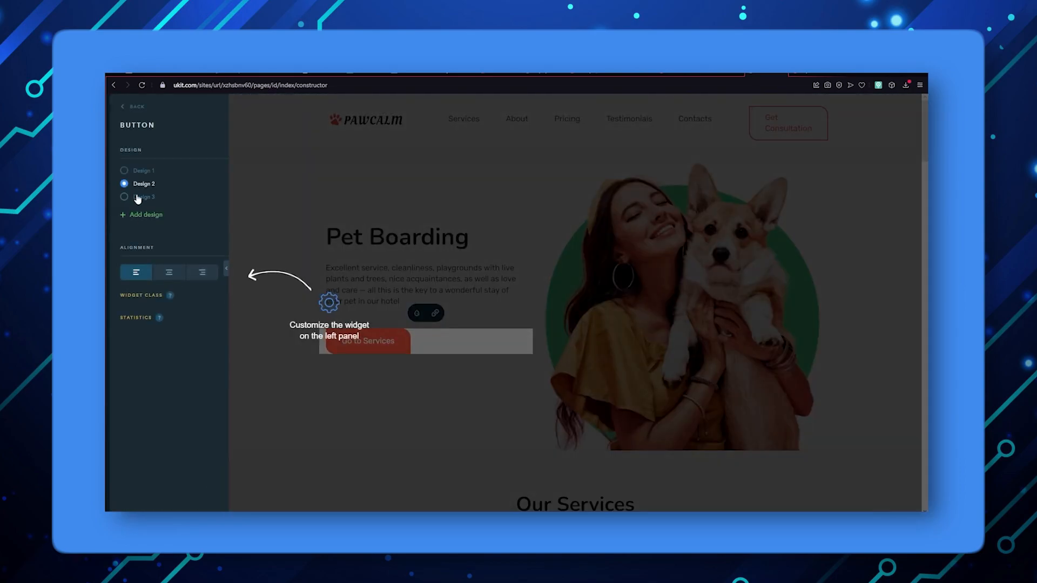
{"action": "left_click", "coordinate": [397, 236]}
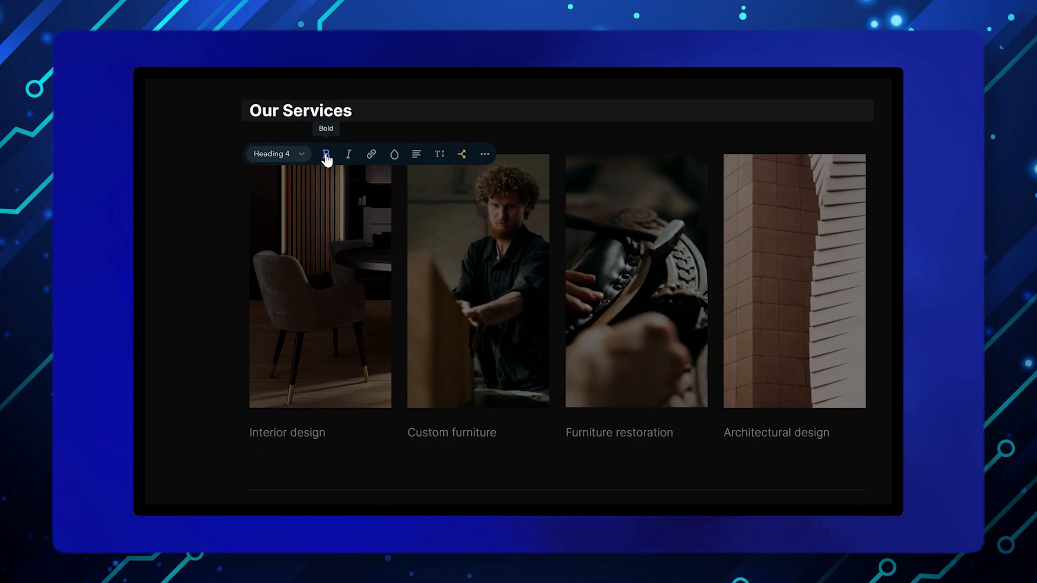
Show the site's page list: Custom Furniture, Interior Design and Home
{"action": "left_click", "coordinate": [152, 283]}
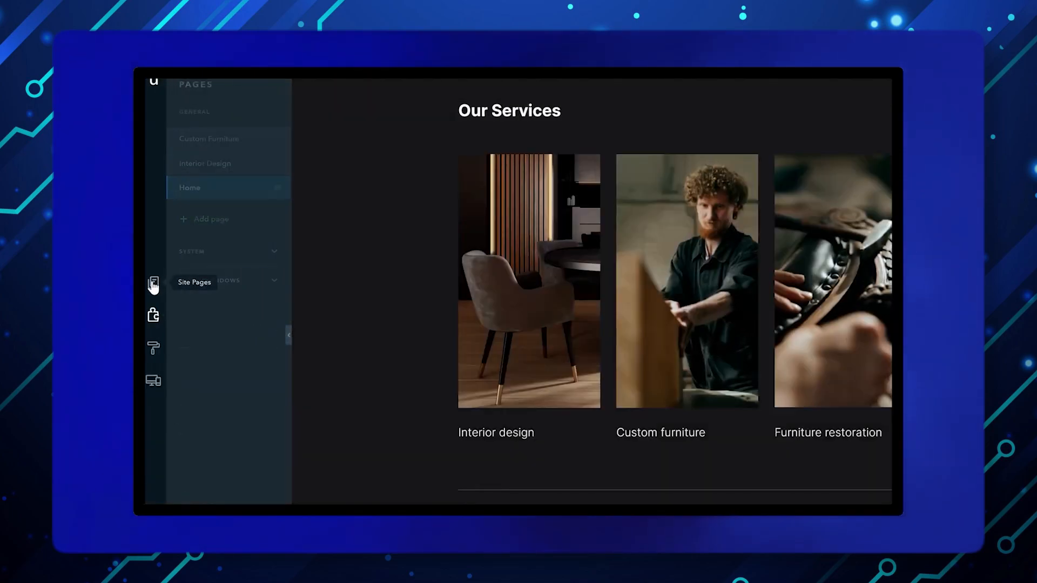
{"action": "left_click", "coordinate": [263, 187]}
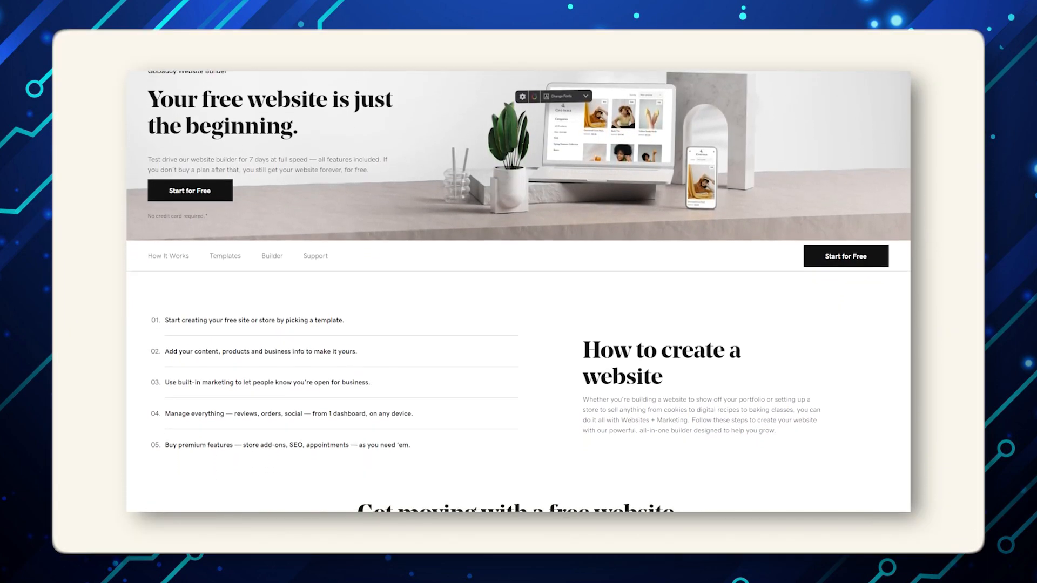
Scroll the GoDaddy landing page past the plans to the templates and Customize section
{"action": "scroll", "scroll_direction": "down", "scroll_amount": 3}
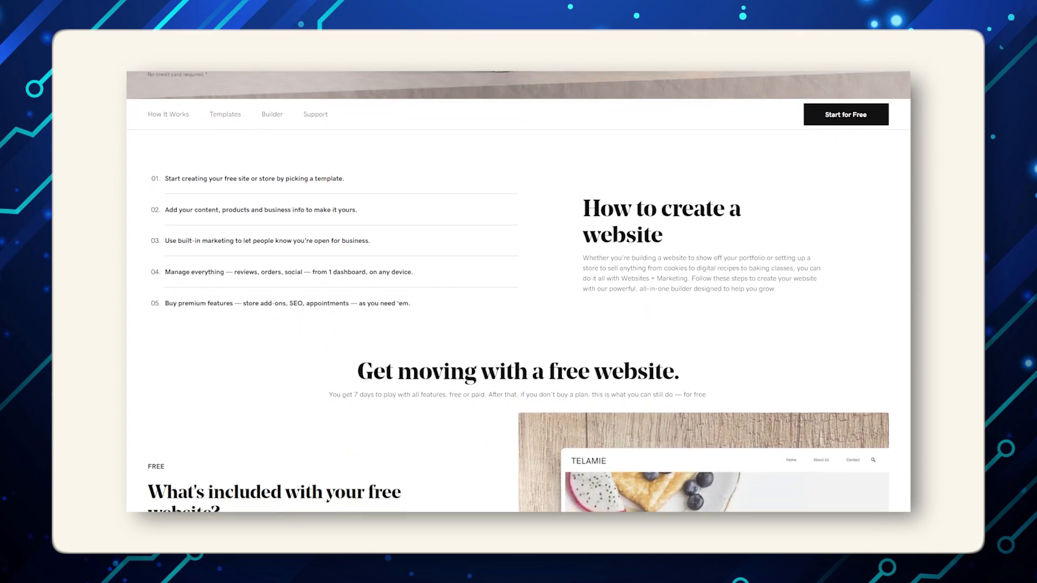
{"action": "scroll", "scroll_direction": "down", "scroll_amount": 3}
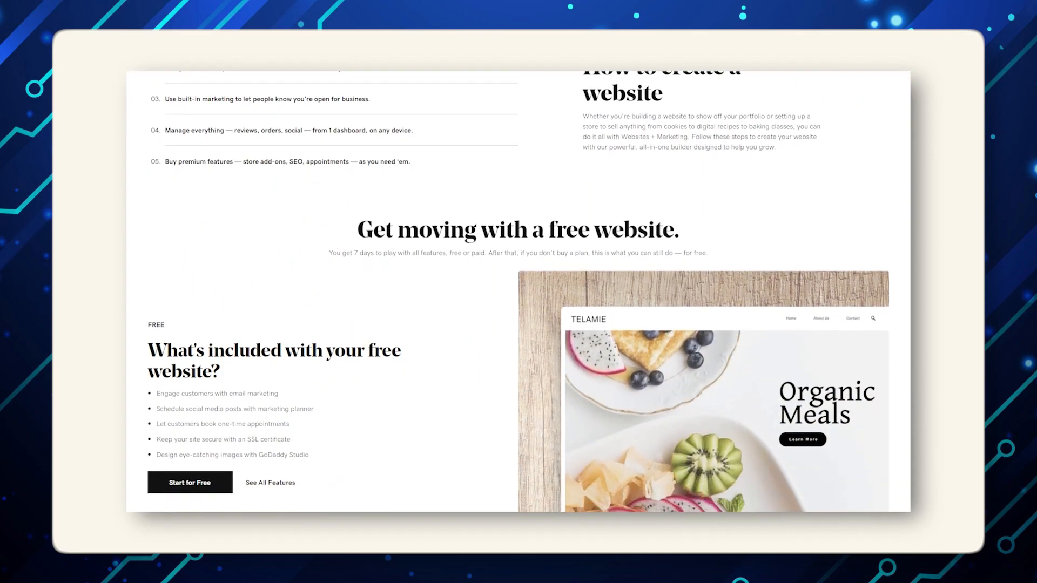
{"action": "scroll", "scroll_direction": "down", "scroll_amount": 3}
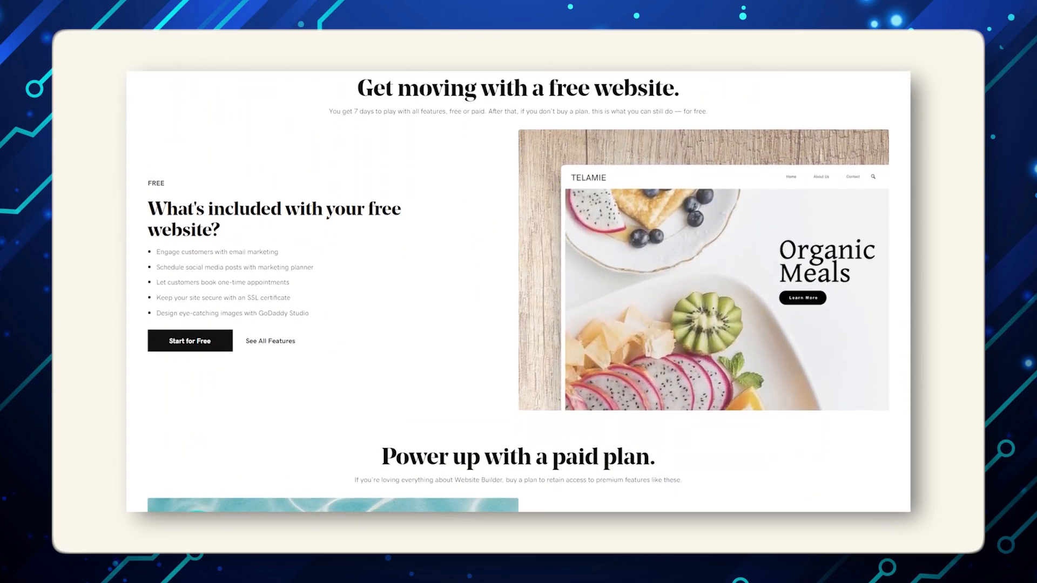
{"action": "scroll", "scroll_direction": "down", "scroll_amount": 3}
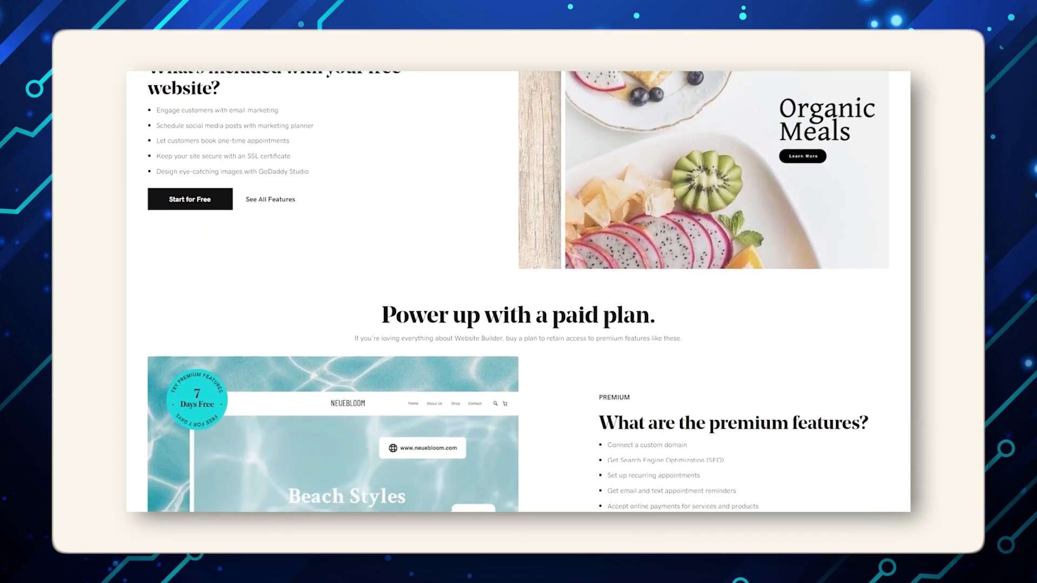
{"action": "scroll", "scroll_direction": "down", "scroll_amount": 3}
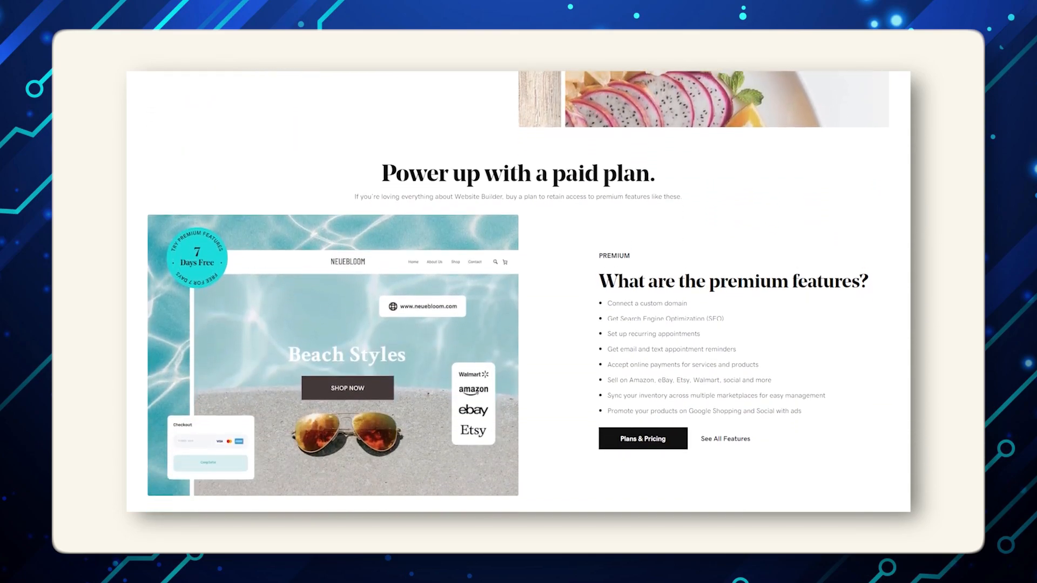
{"action": "scroll", "scroll_direction": "down", "scroll_amount": 3}
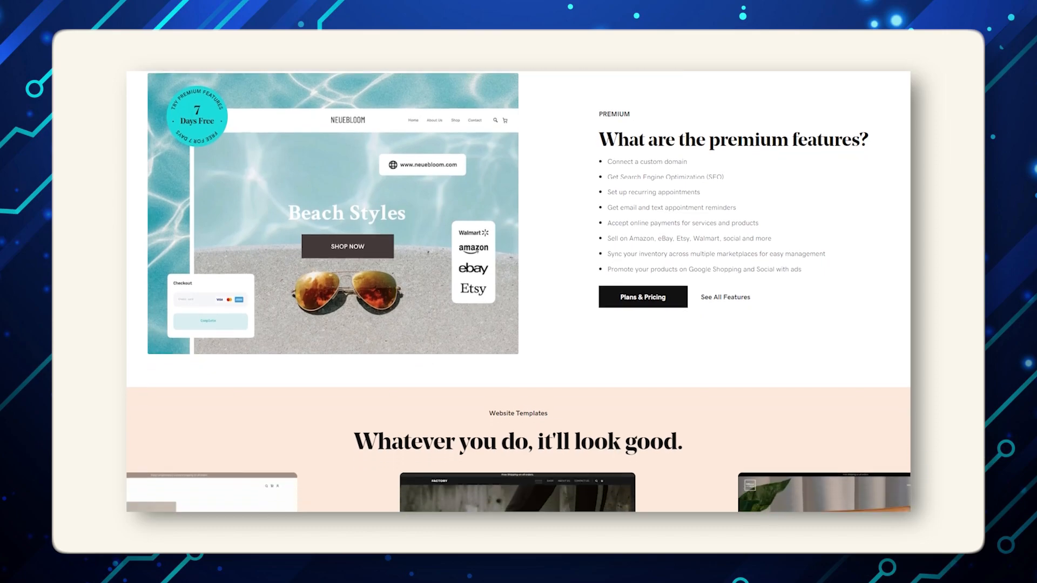
{"action": "scroll", "scroll_direction": "down", "scroll_amount": 3}
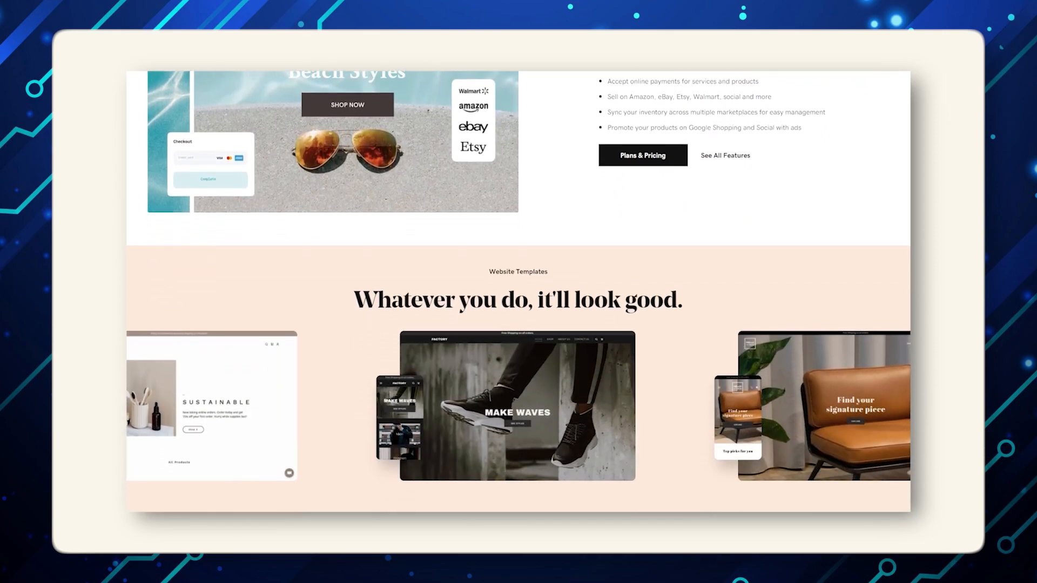
{"action": "scroll", "scroll_direction": "down", "scroll_amount": 3}
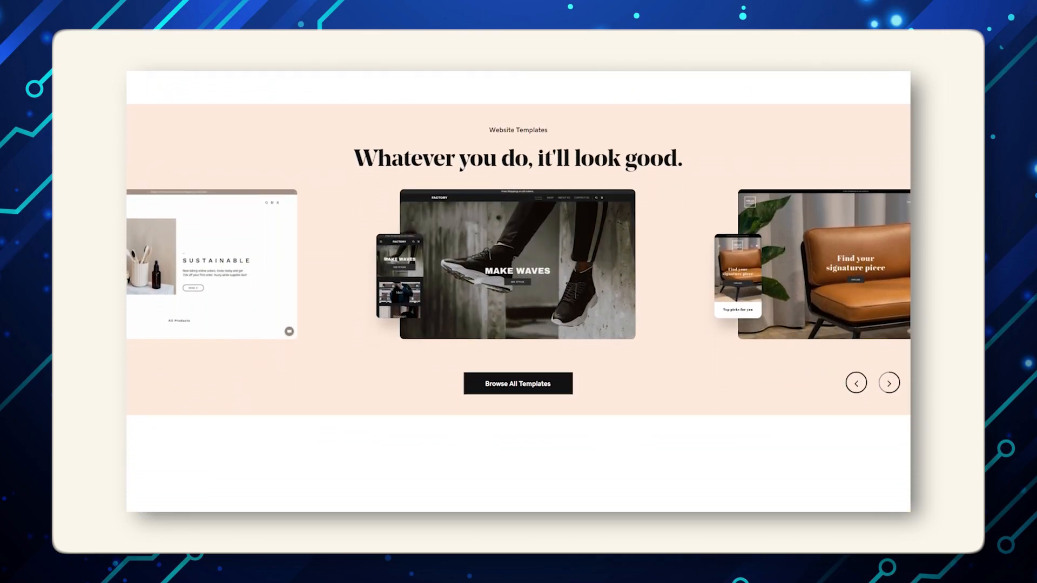
{"action": "scroll", "scroll_direction": "down", "scroll_amount": 3}
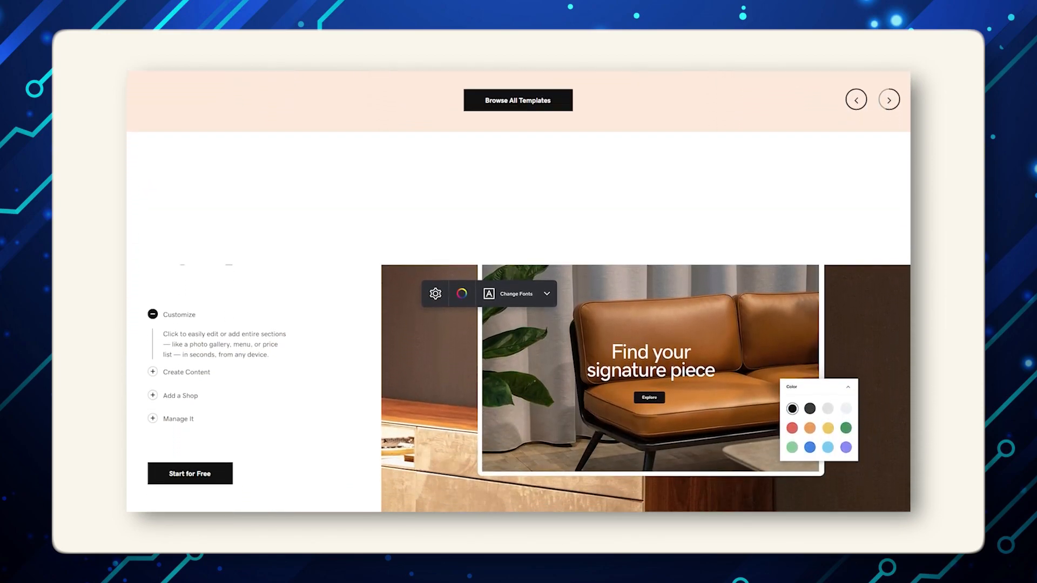
{"action": "scroll", "scroll_direction": "down", "scroll_amount": 3}
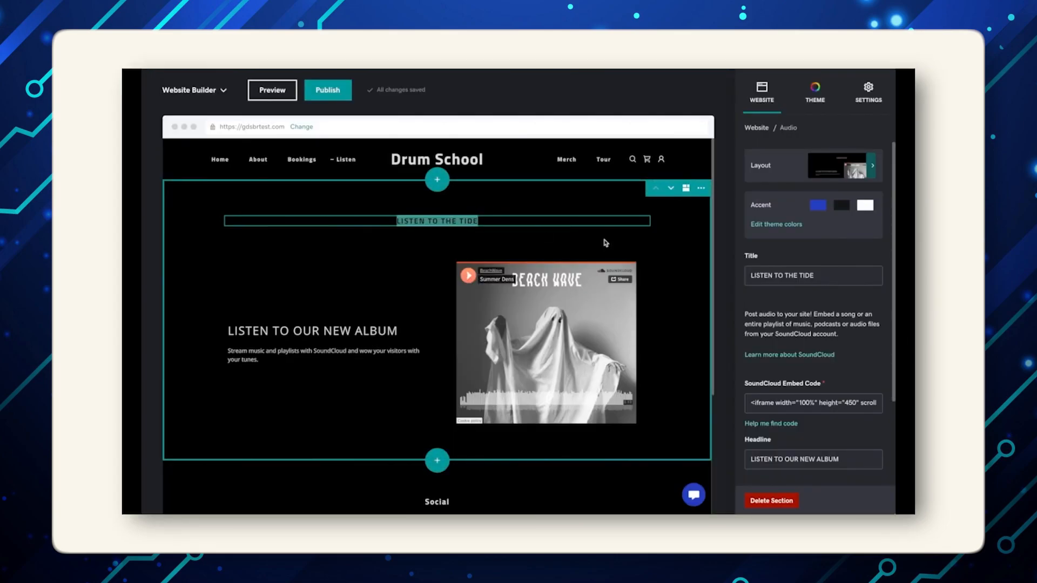
Raise the Drum School theme font size from Small to Large in Theme settings
{"action": "left_click", "coordinate": [815, 89]}
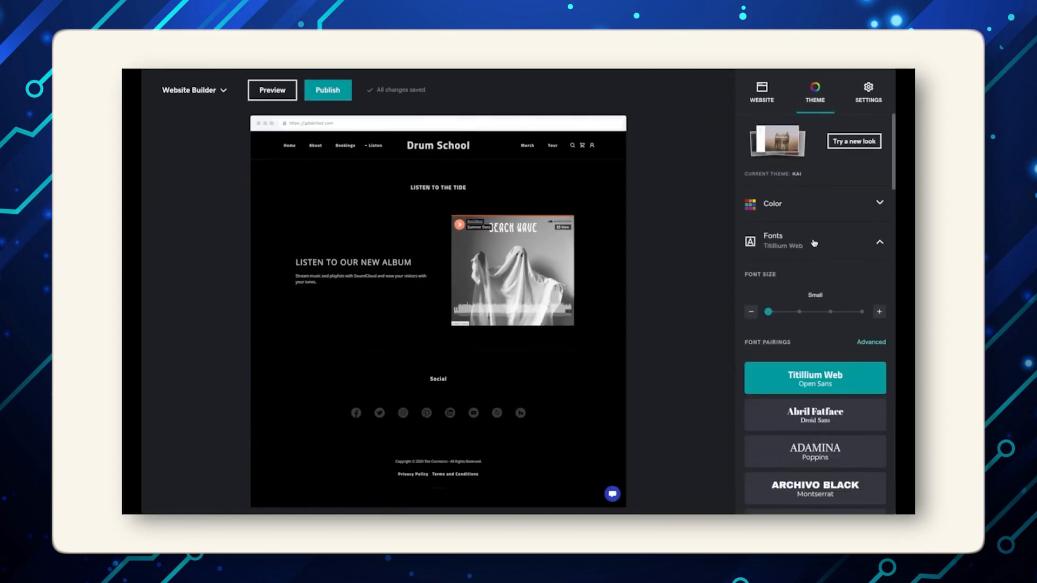
{"action": "left_click", "coordinate": [879, 312]}
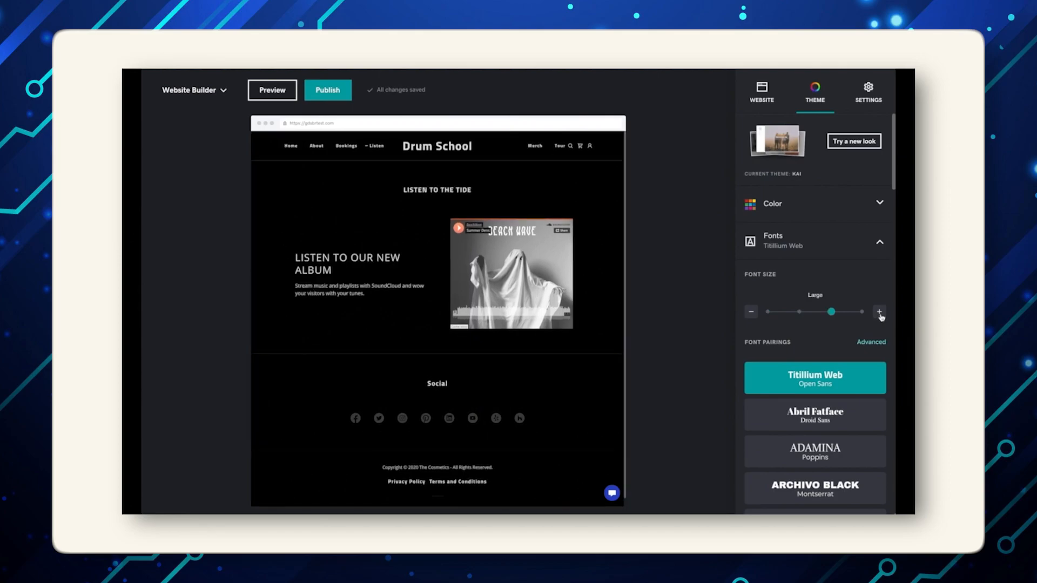
{"action": "left_click", "coordinate": [879, 312]}
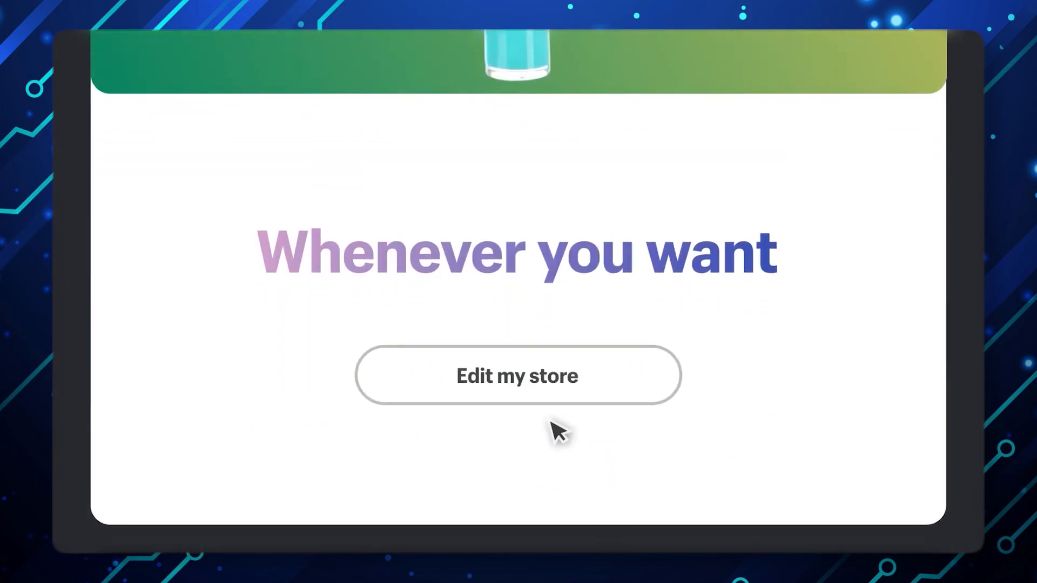
Edit the store without editing code, and link the tab content to the Return Policy source
{"action": "left_click", "coordinate": [517, 375]}
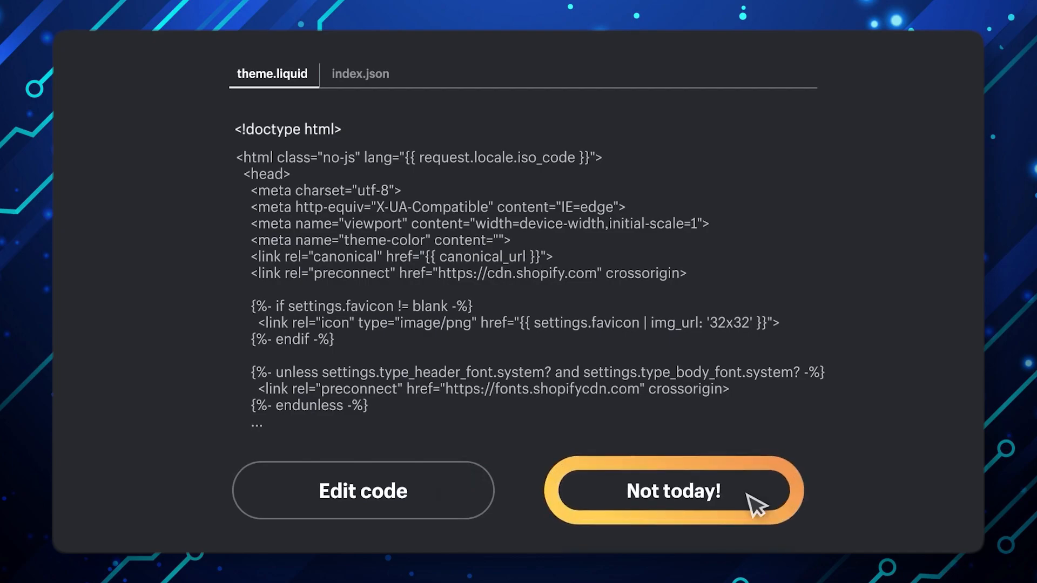
{"action": "left_click", "coordinate": [672, 491]}
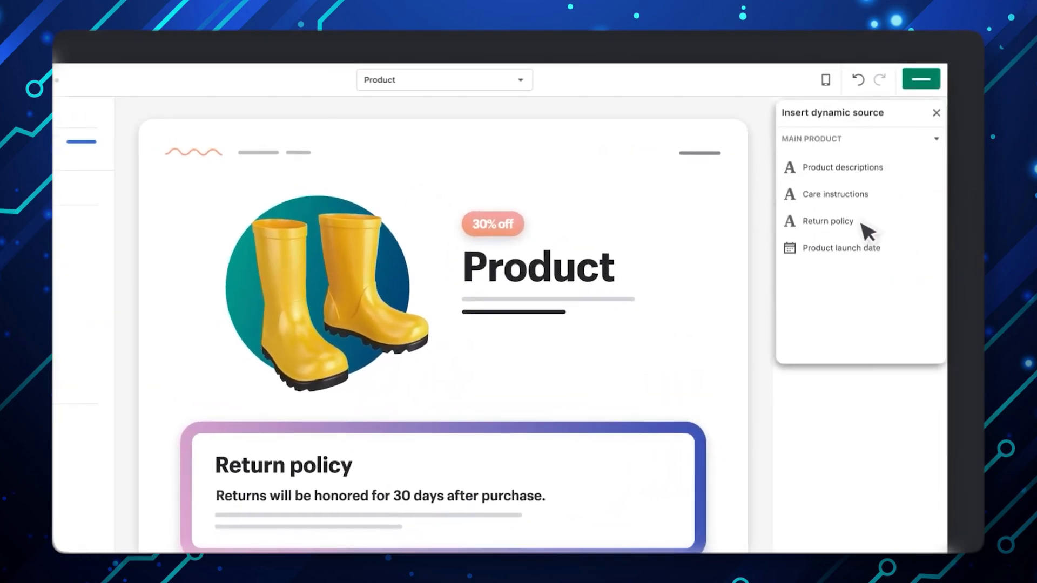
{"action": "left_click", "coordinate": [827, 221]}
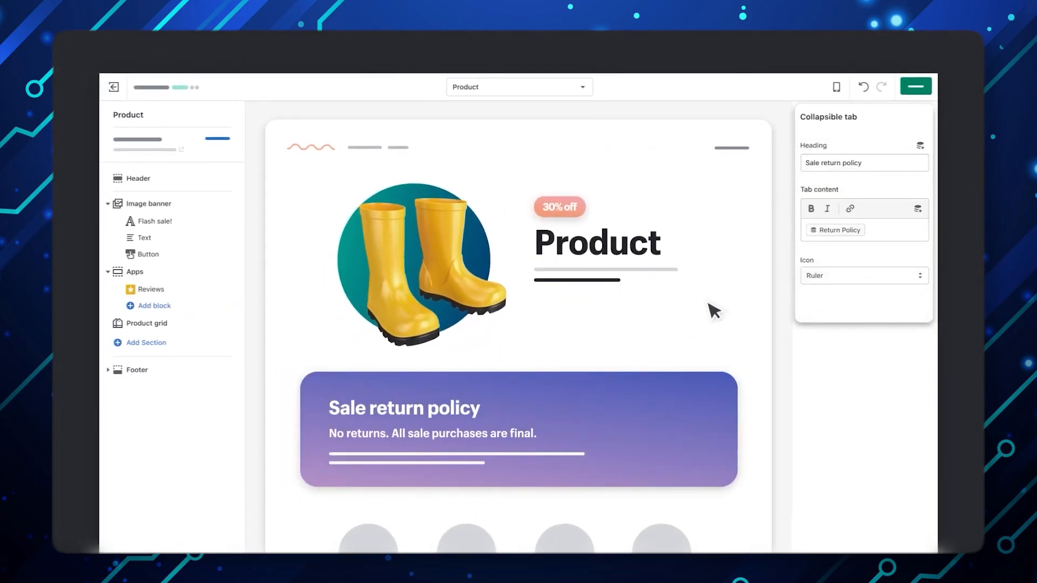